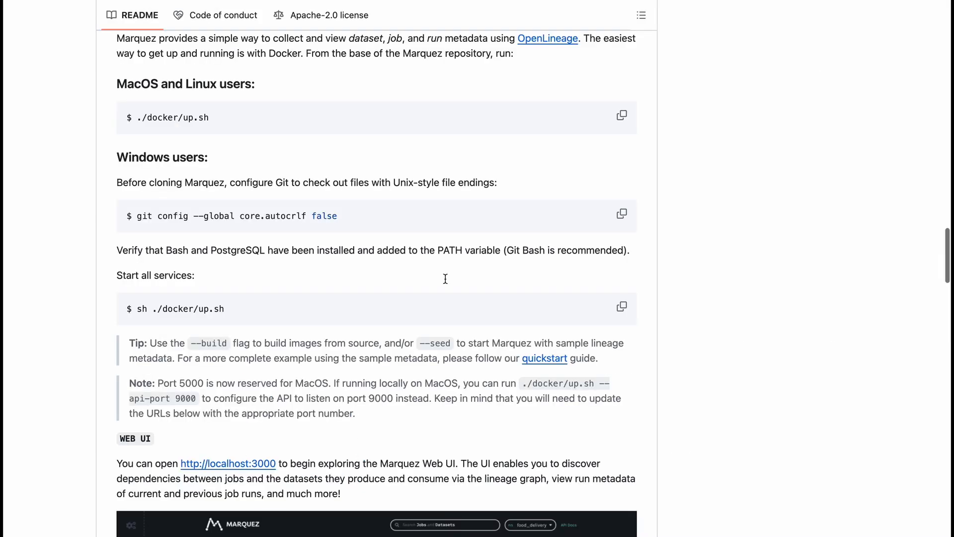
- Launch the Marquez web UI from the forwarded port 3000 address in Ports
scroll(down, 3)
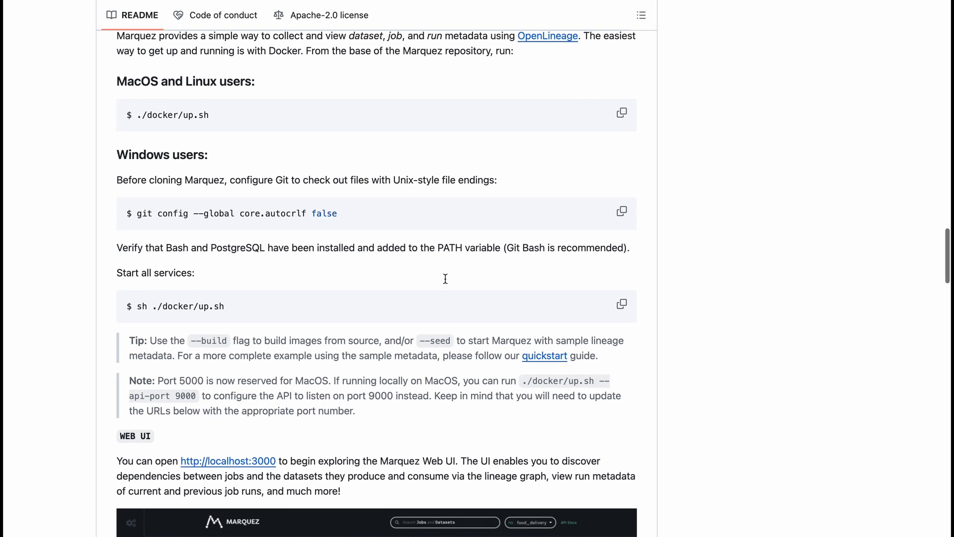
scroll(down, 3)
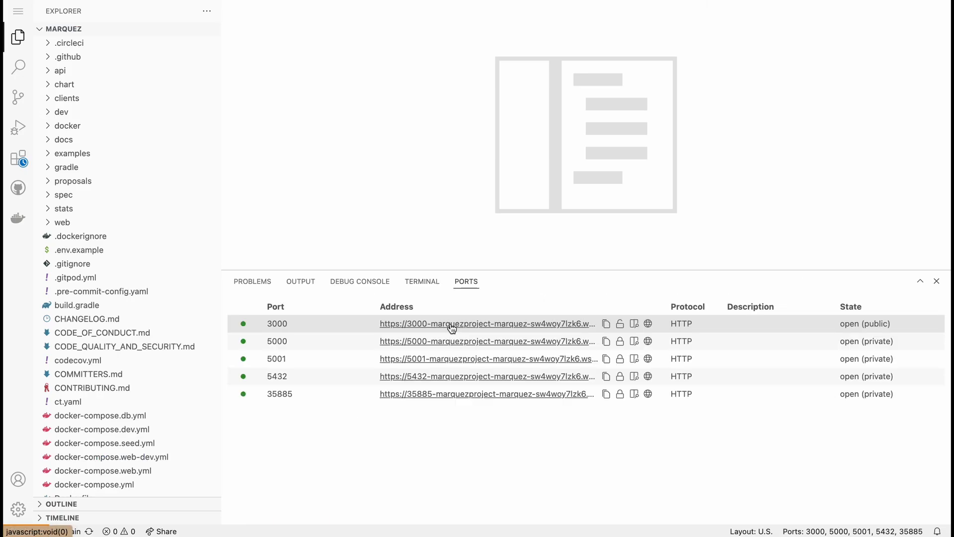
mouse_move(475, 322)
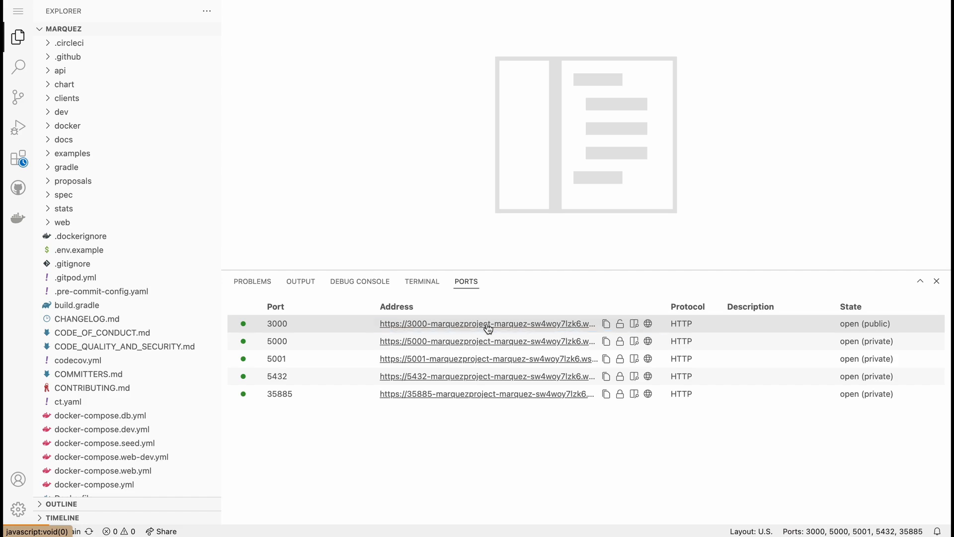
click(486, 323)
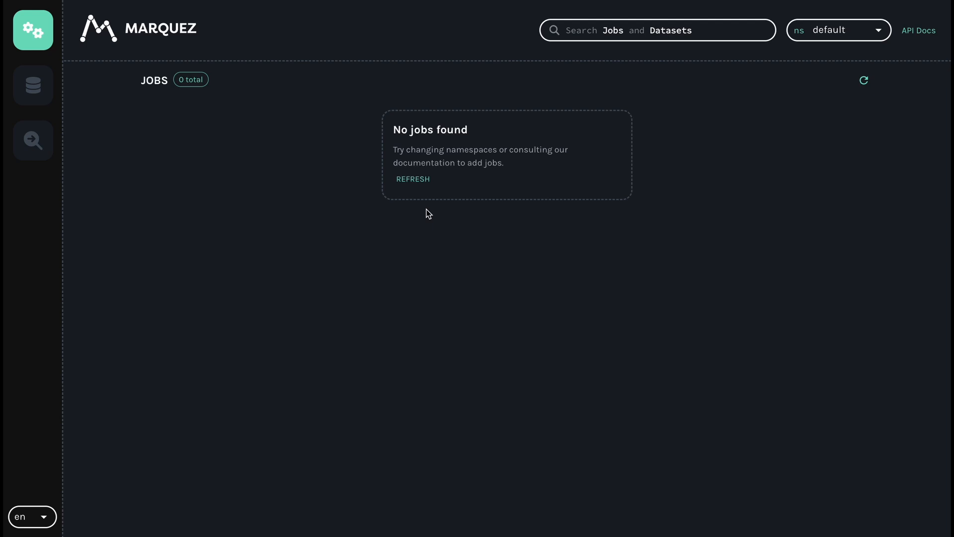
mouse_move(33, 84)
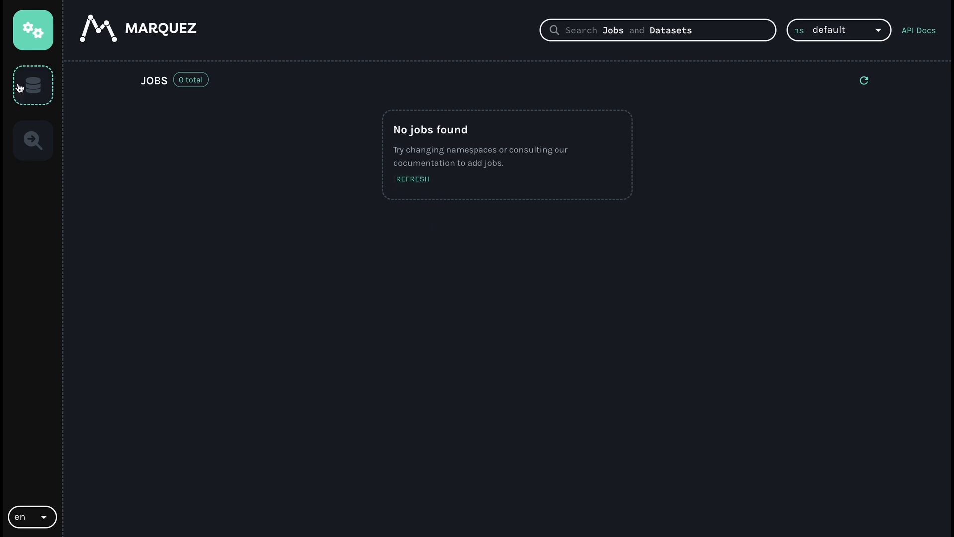
click(33, 140)
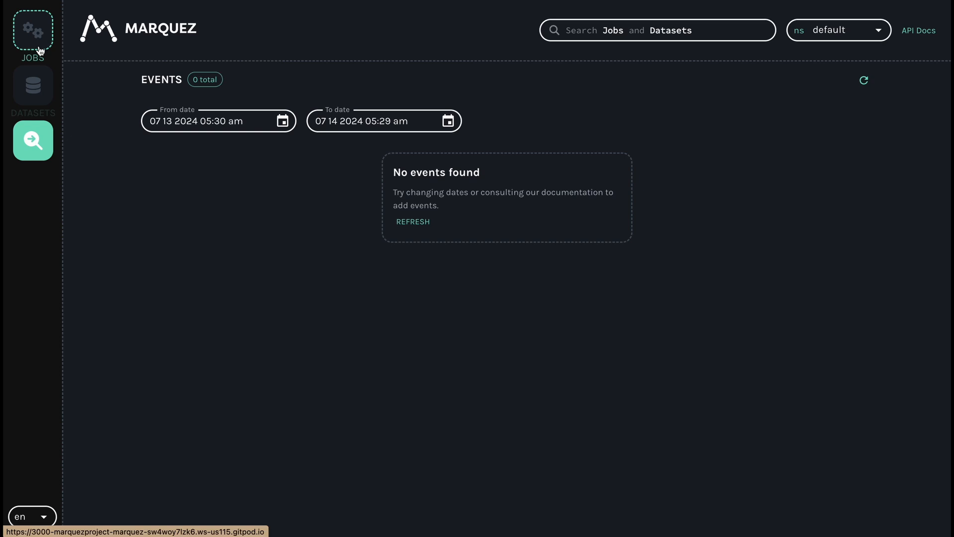
click(33, 30)
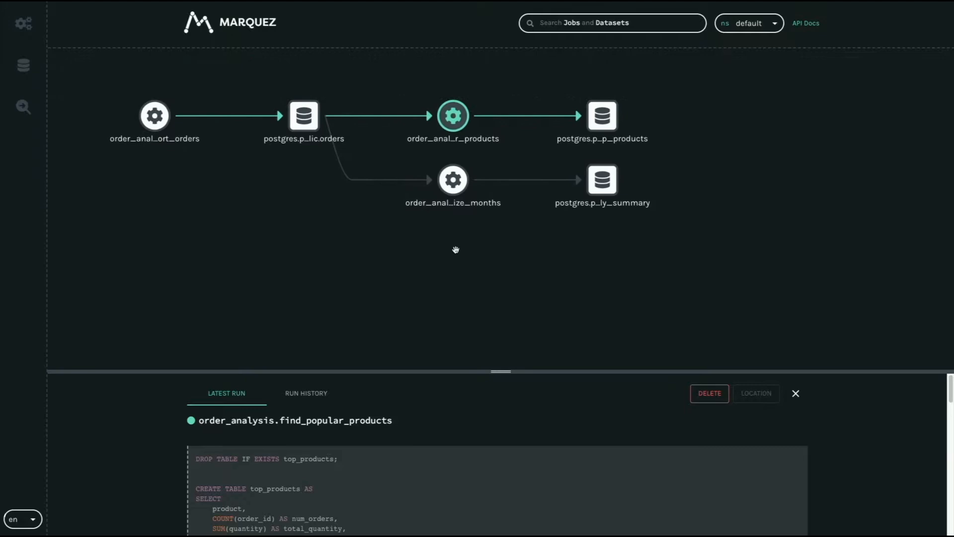
mouse_move(363, 377)
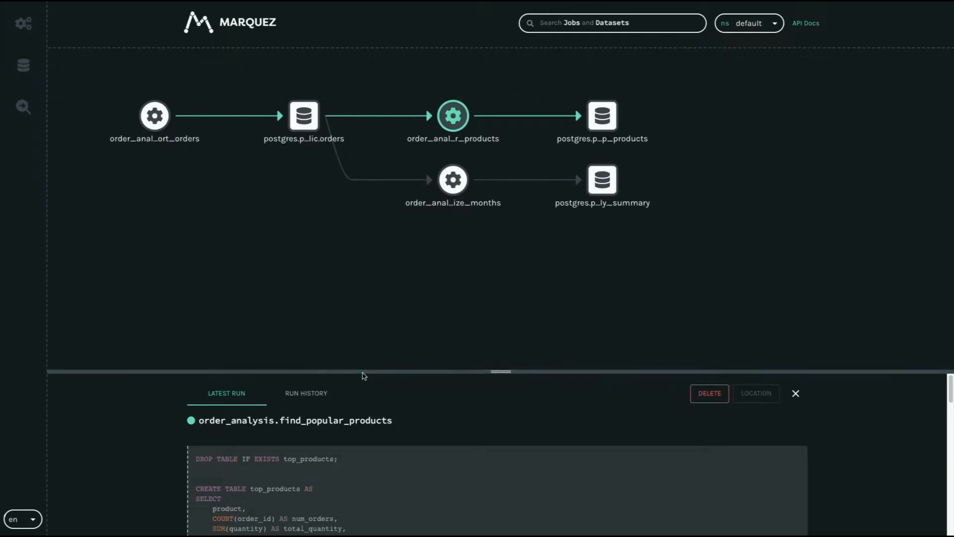
- Review find_popular_products' full SQL and run facets, then select the postgres.public.orders node
drag(358, 371, 358, 242)
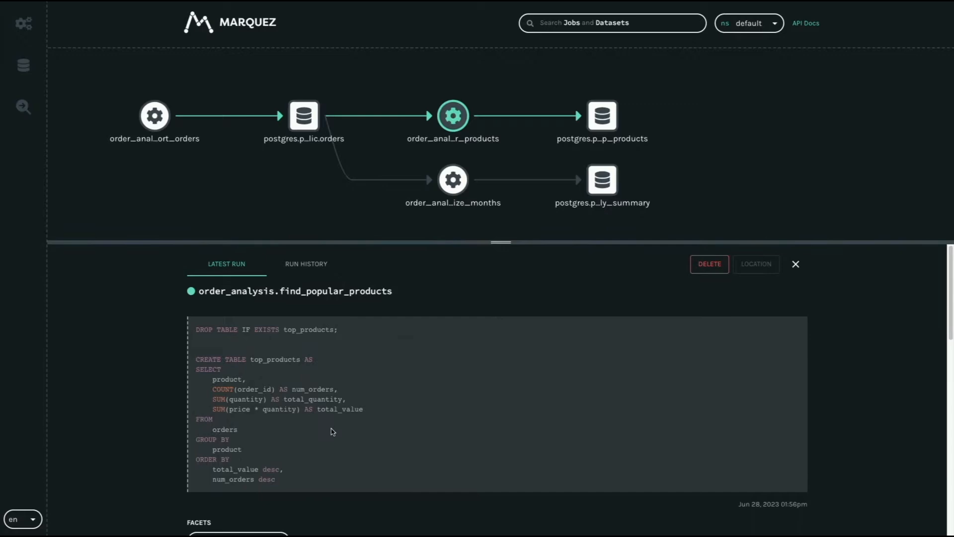
mouse_move(162, 437)
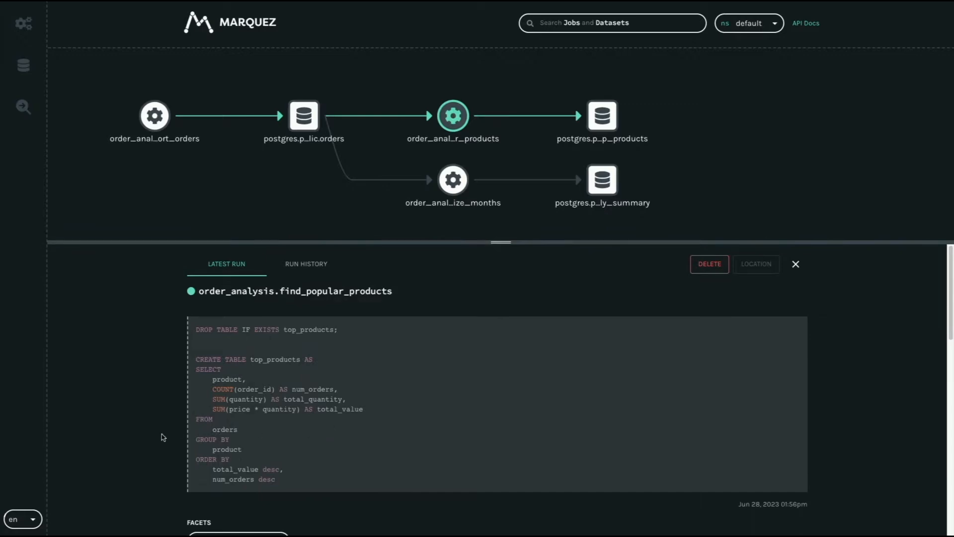
scroll(down, 3)
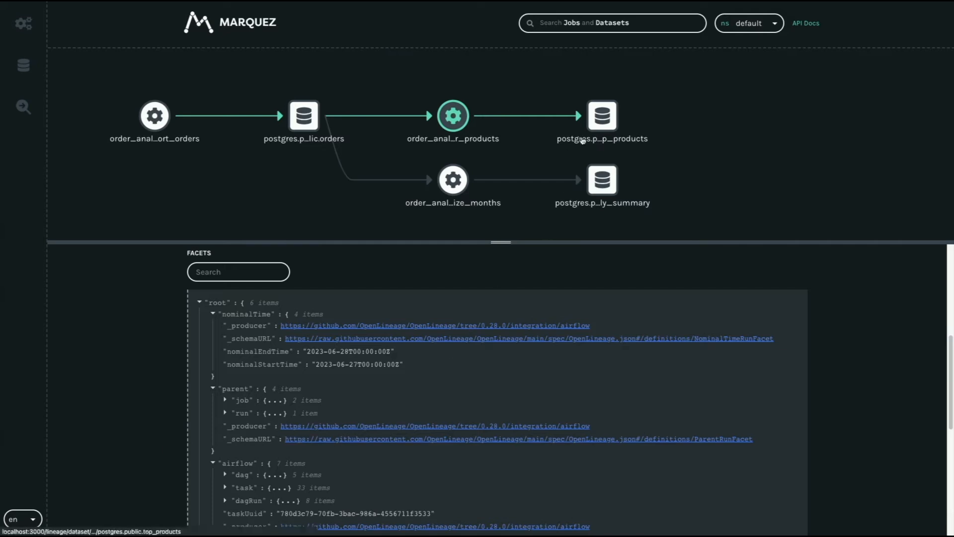
click(303, 116)
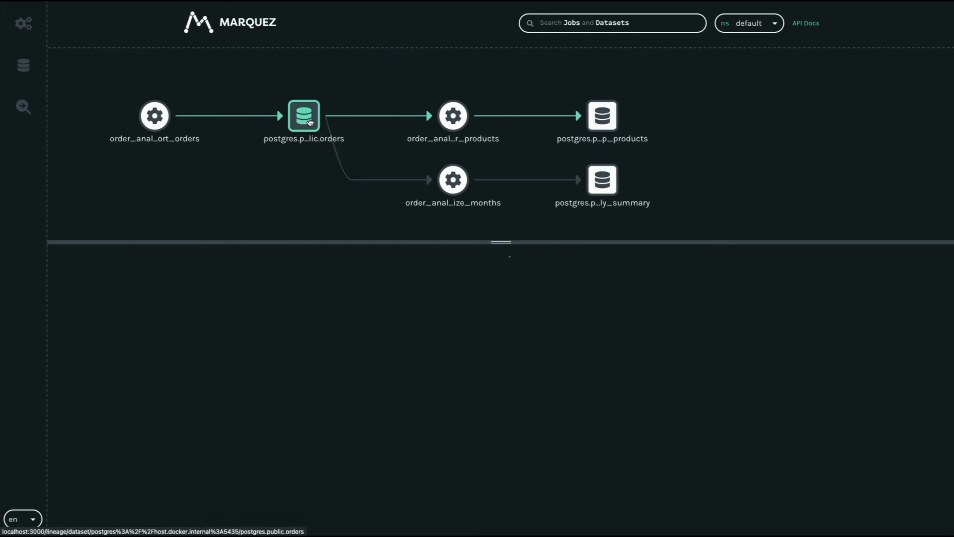
- Review the orders five-column schema, then view top_products' version history with four fields
click(303, 116)
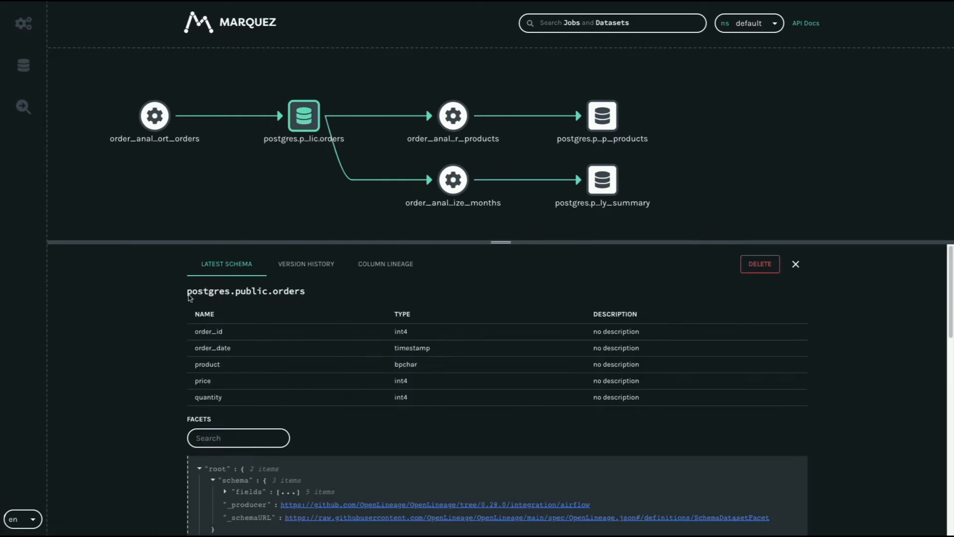
mouse_move(205, 329)
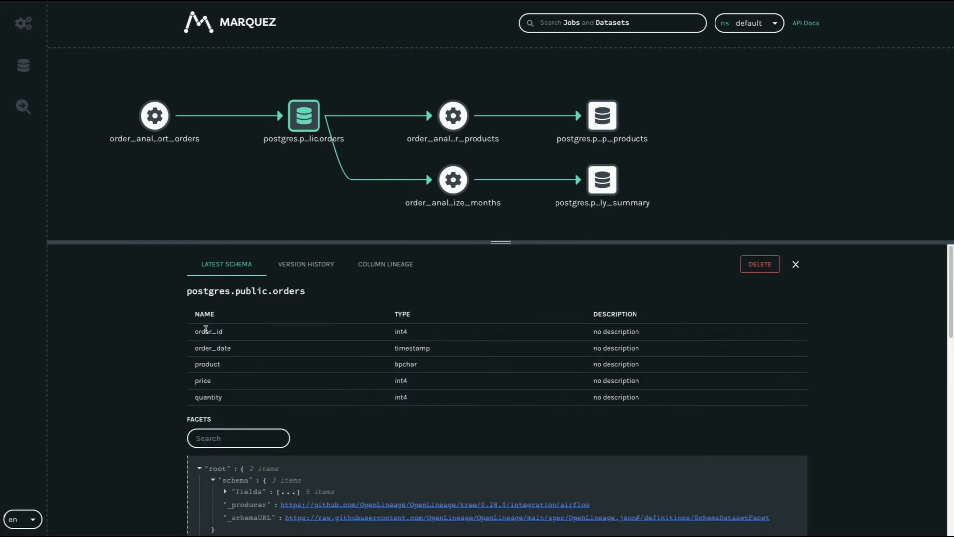
mouse_move(439, 282)
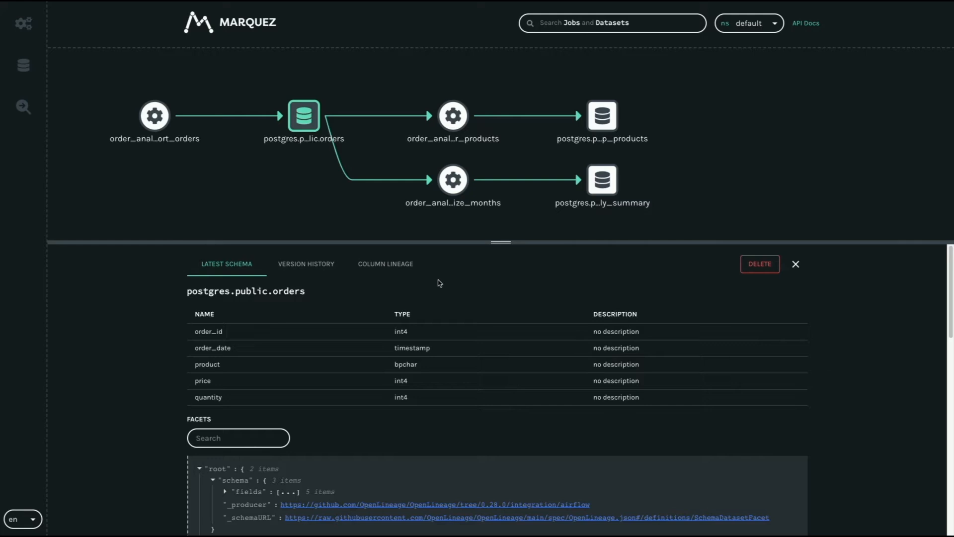
click(602, 115)
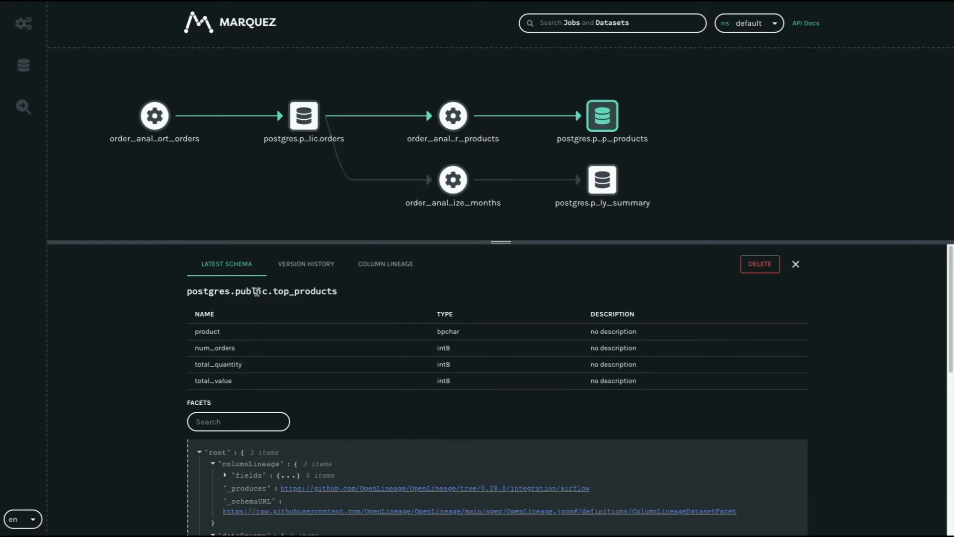
double_click(304, 291)
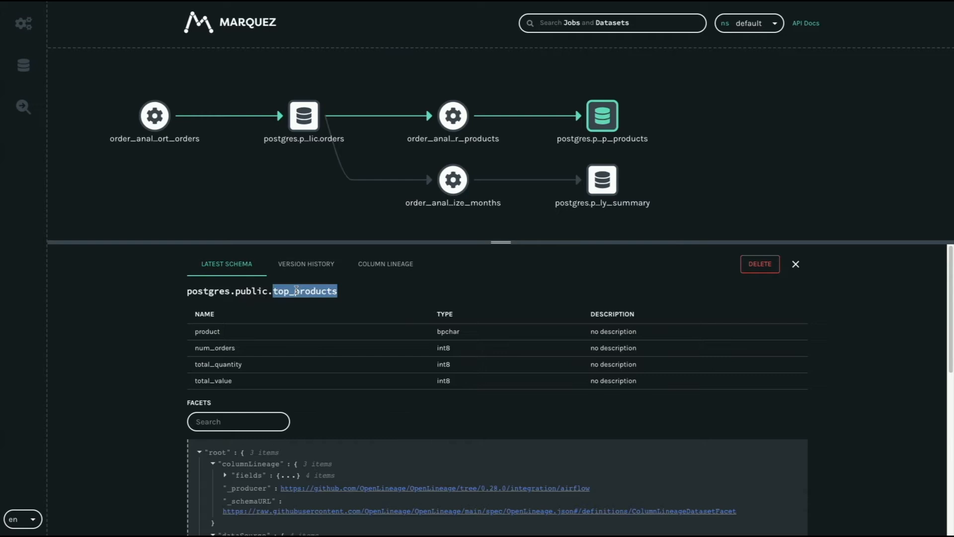
click(306, 264)
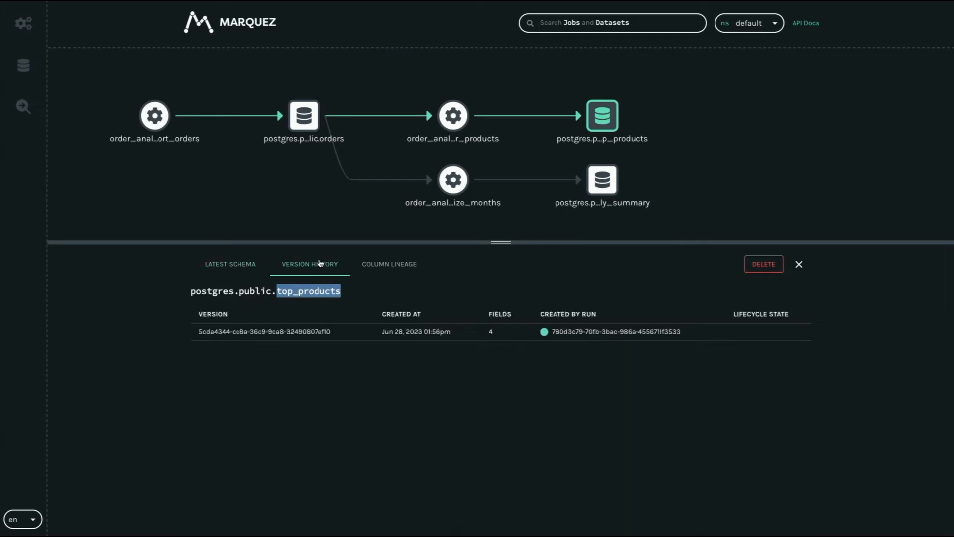